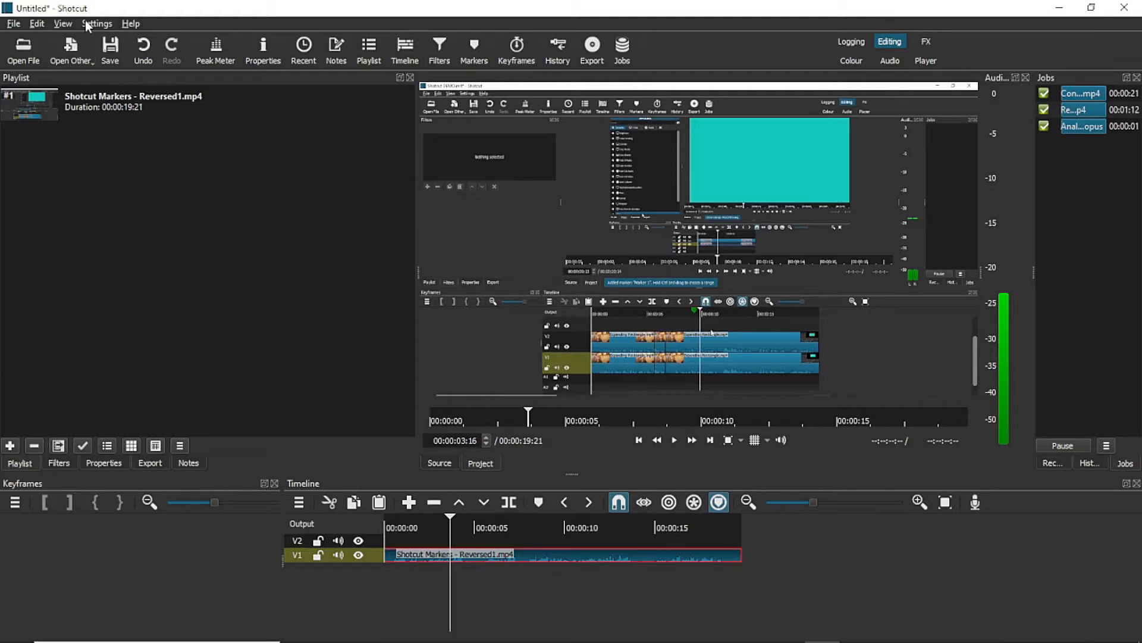
- Show the Settings proxy options, confirming storage uses the project folder
left_click(96, 23)
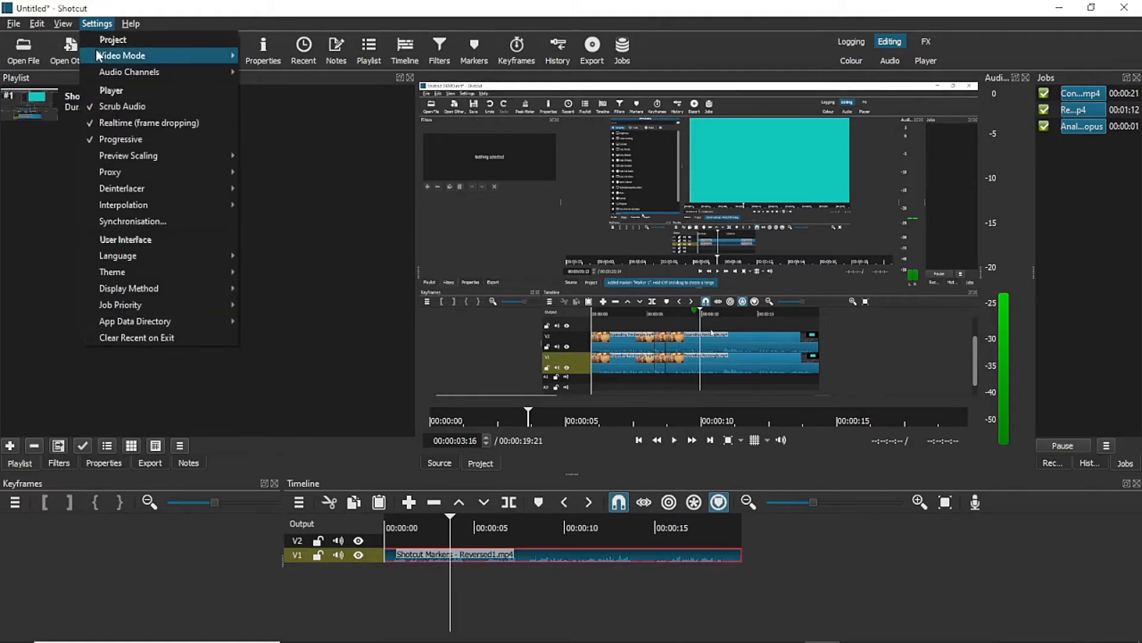
mouse_move(119, 172)
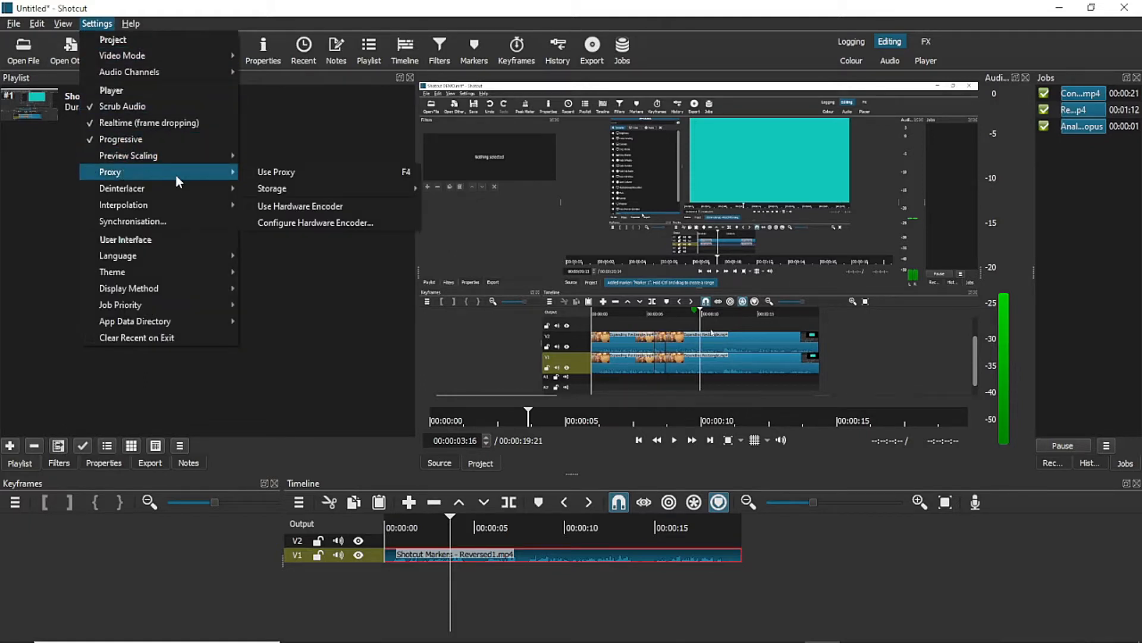
mouse_move(282, 189)
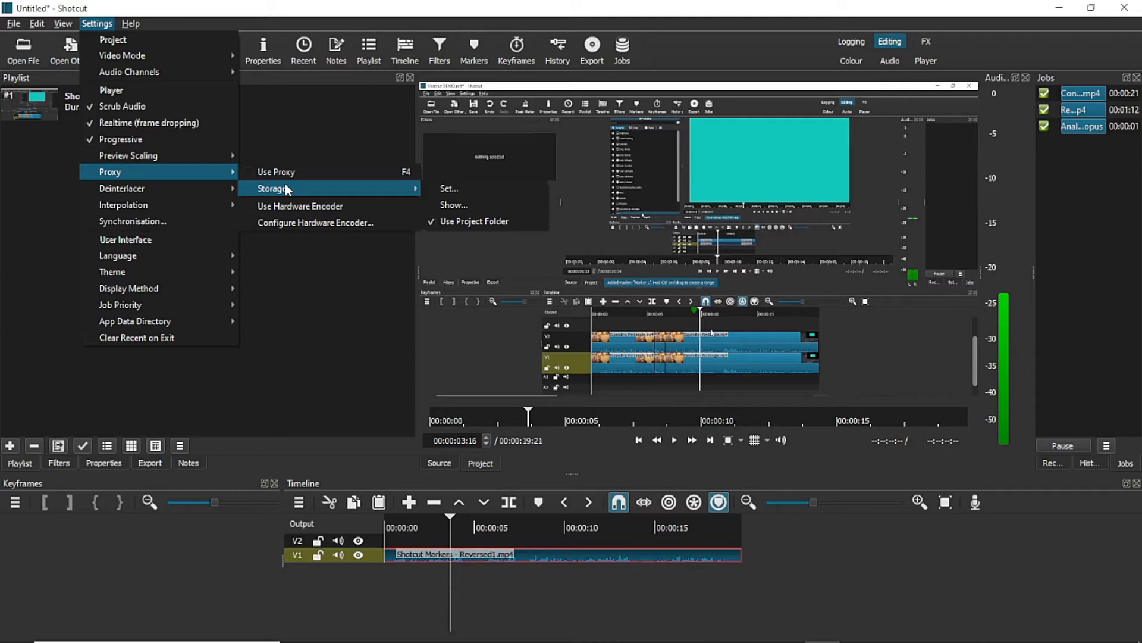
mouse_move(286, 172)
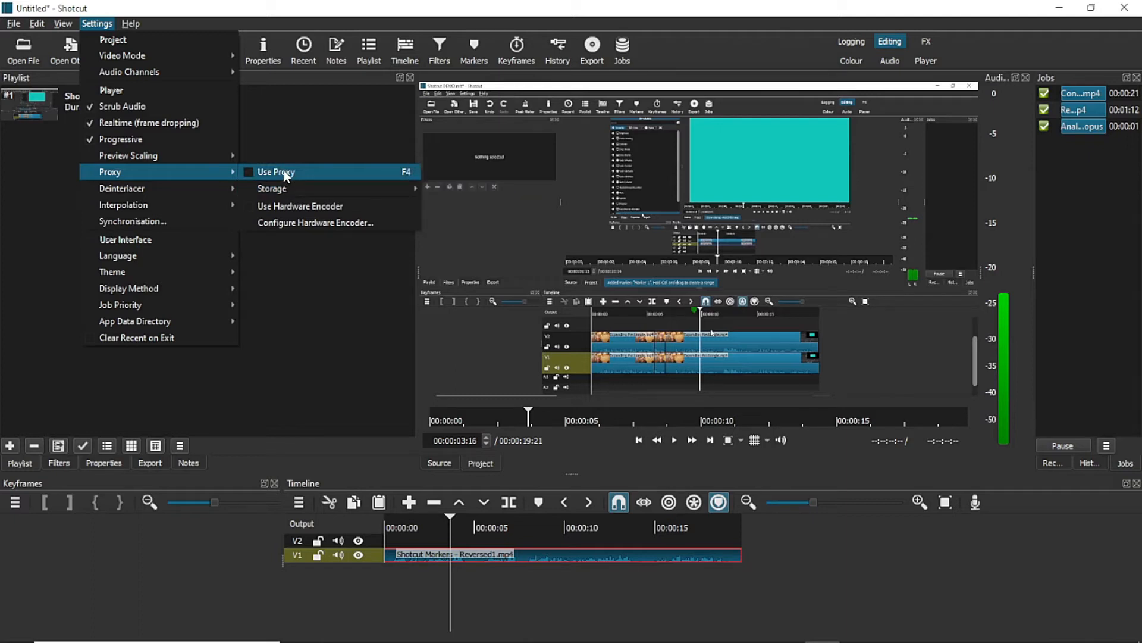
- Enable Use Proxy and answer No to creating missing proxies
left_click(276, 172)
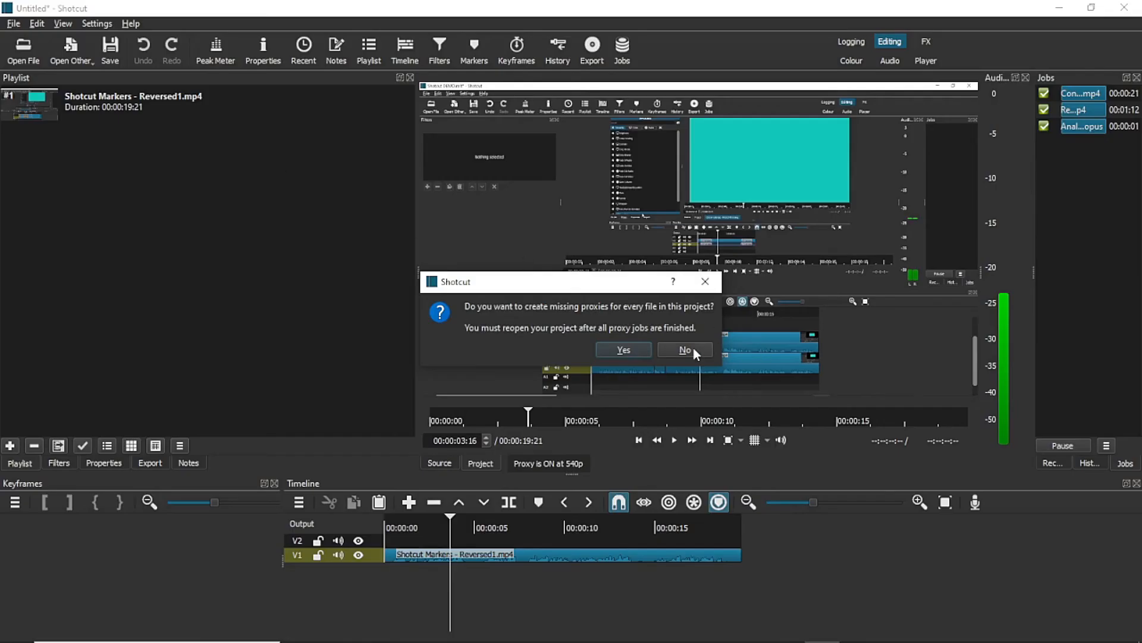
left_click(685, 349)
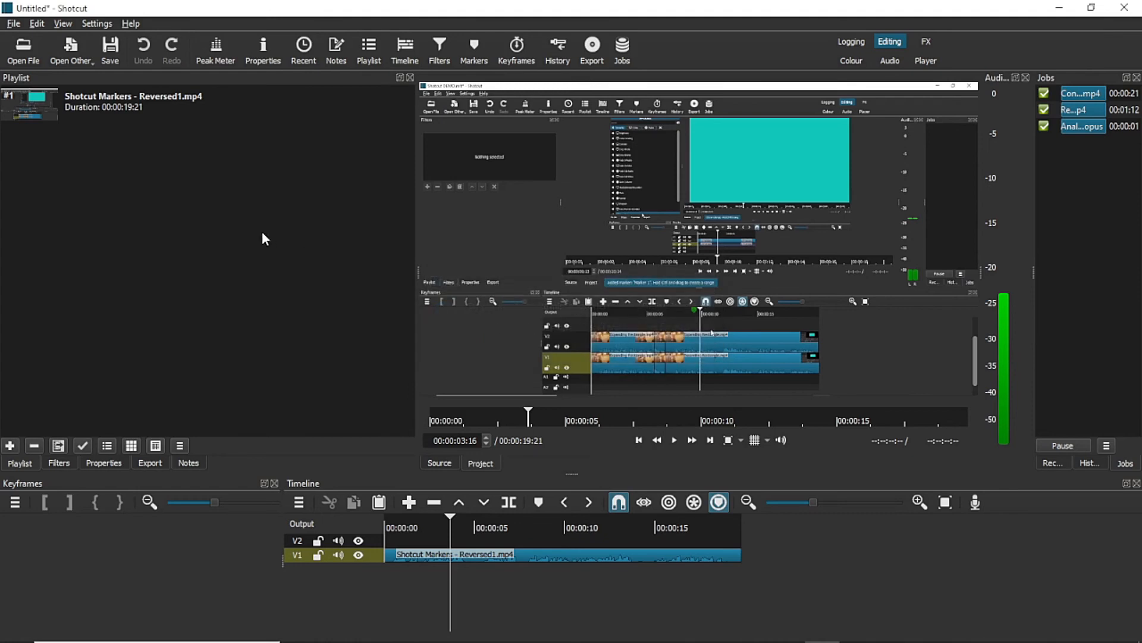